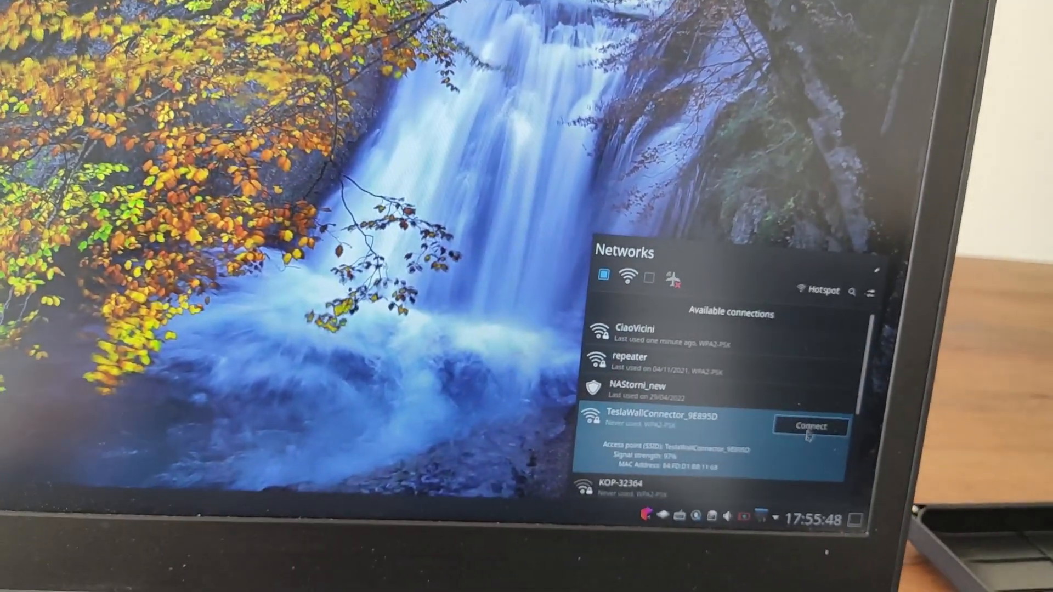
Join the TeslaWallConnector_9E895D Wi-Fi network by entering its password.
click(809, 427)
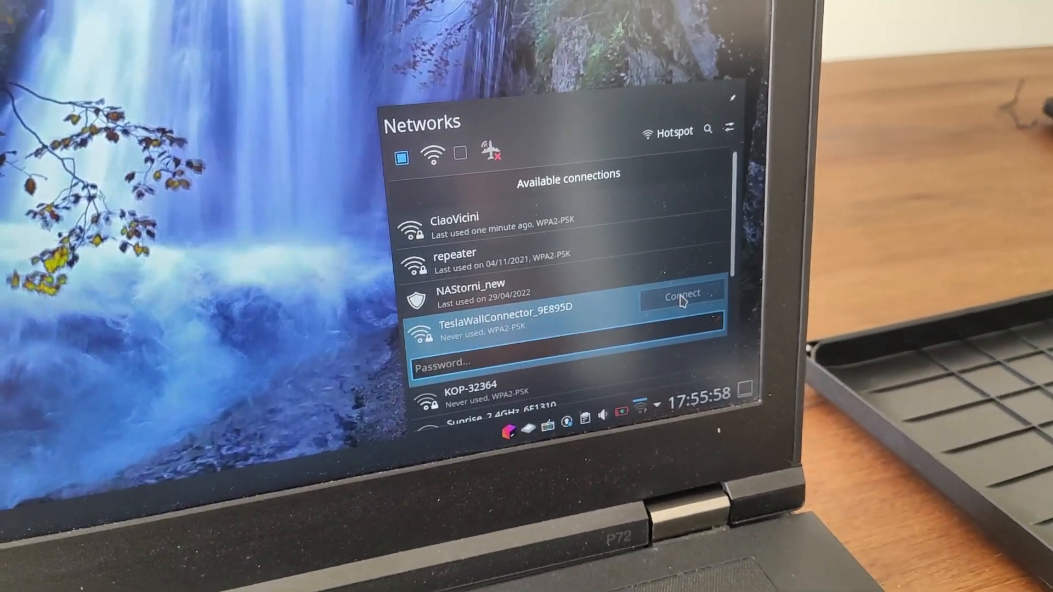
click(681, 297)
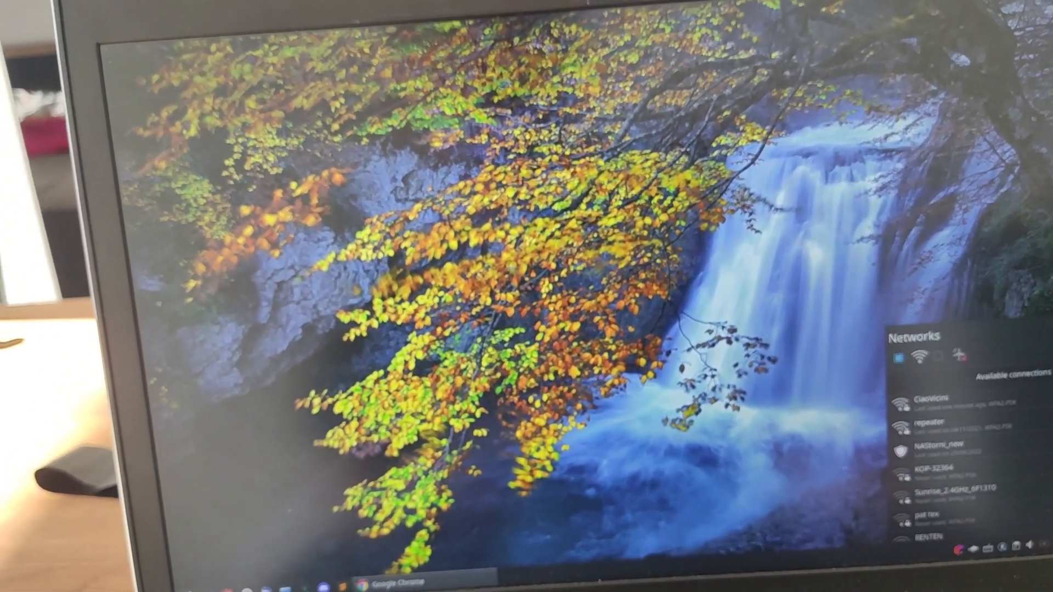
Launch Chrome with a profile and browse to the connector's address 192.168.92.1.
click(368, 583)
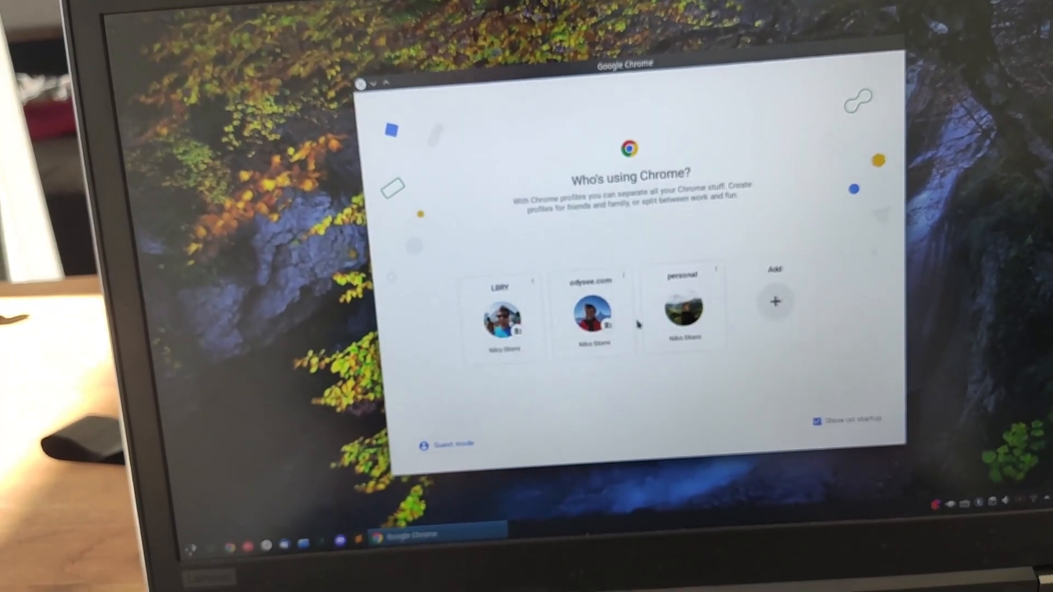
click(592, 315)
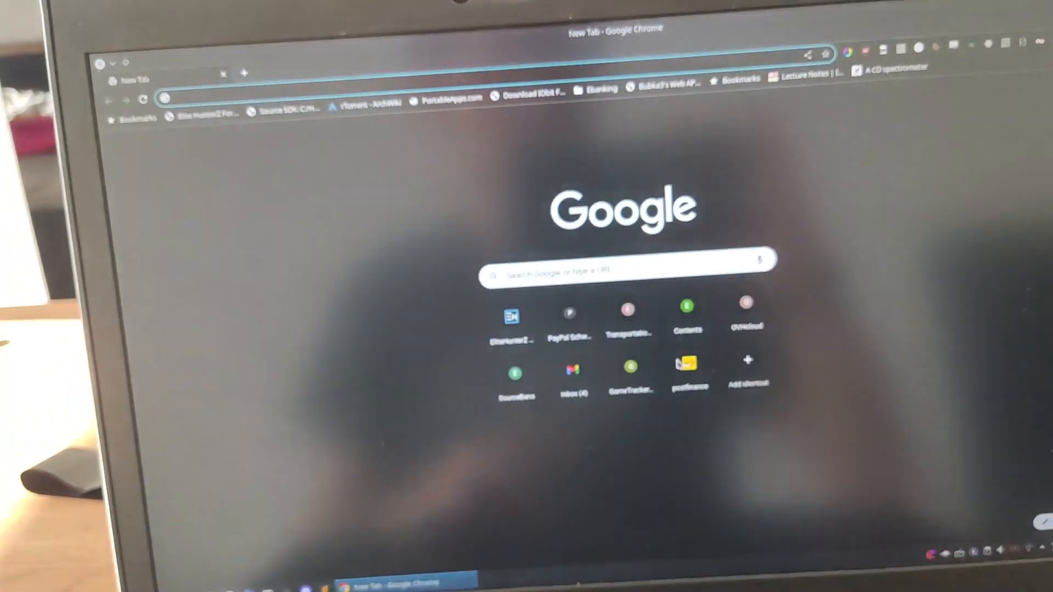
text(192.168.92.)
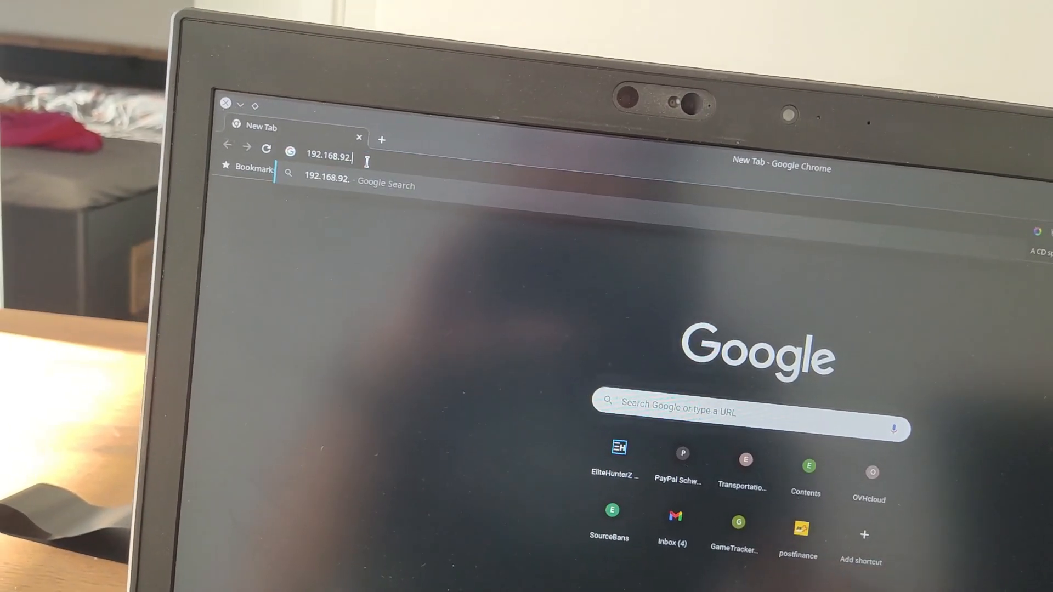
key(Enter)
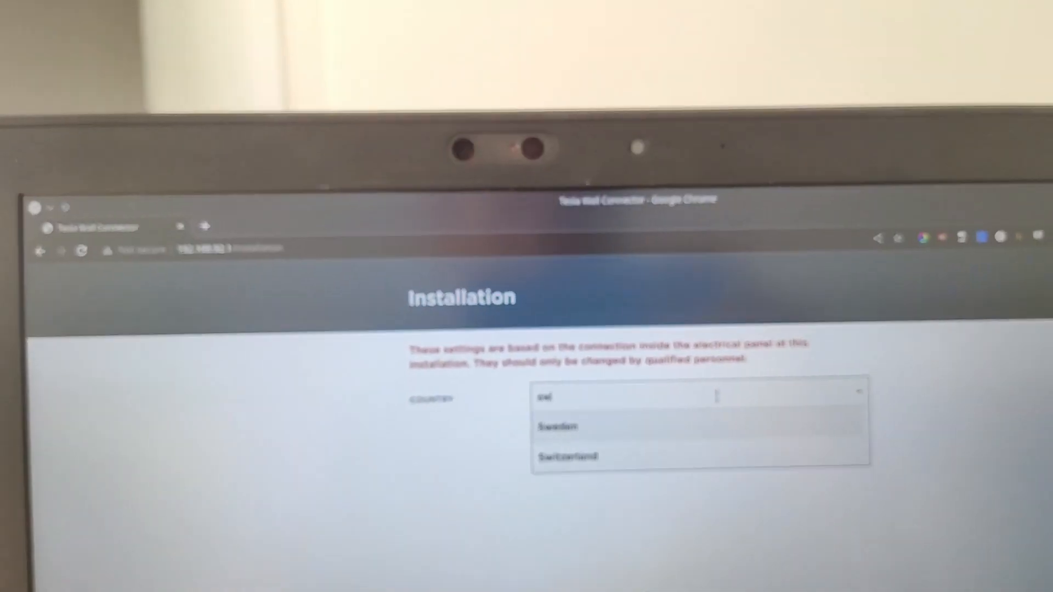
Save installation as Switzerland, 10 A max output current, Ground Monitor Interrupter Enabled.
click(568, 456)
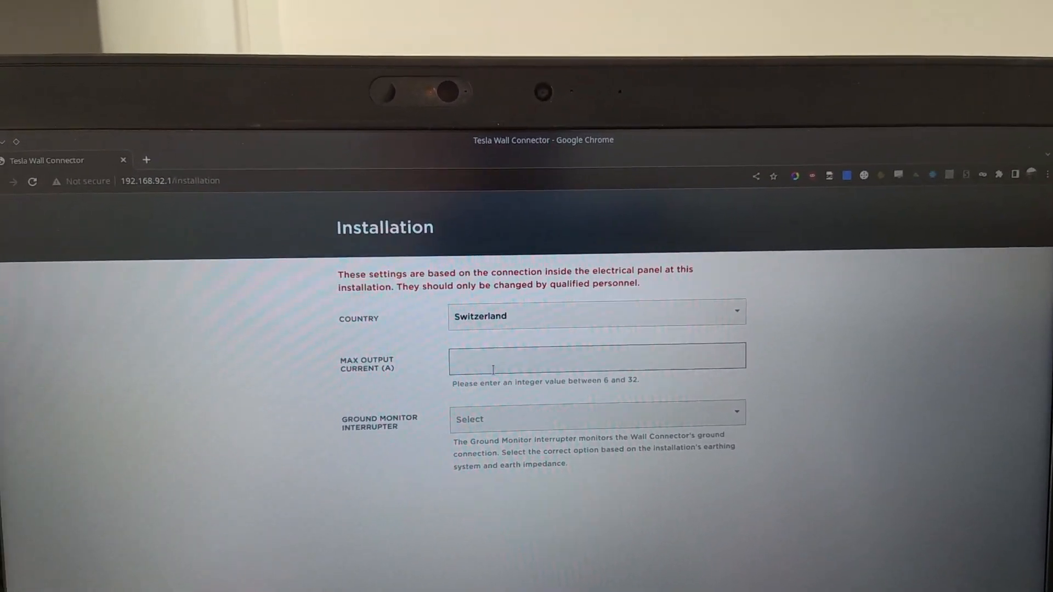
text(10)
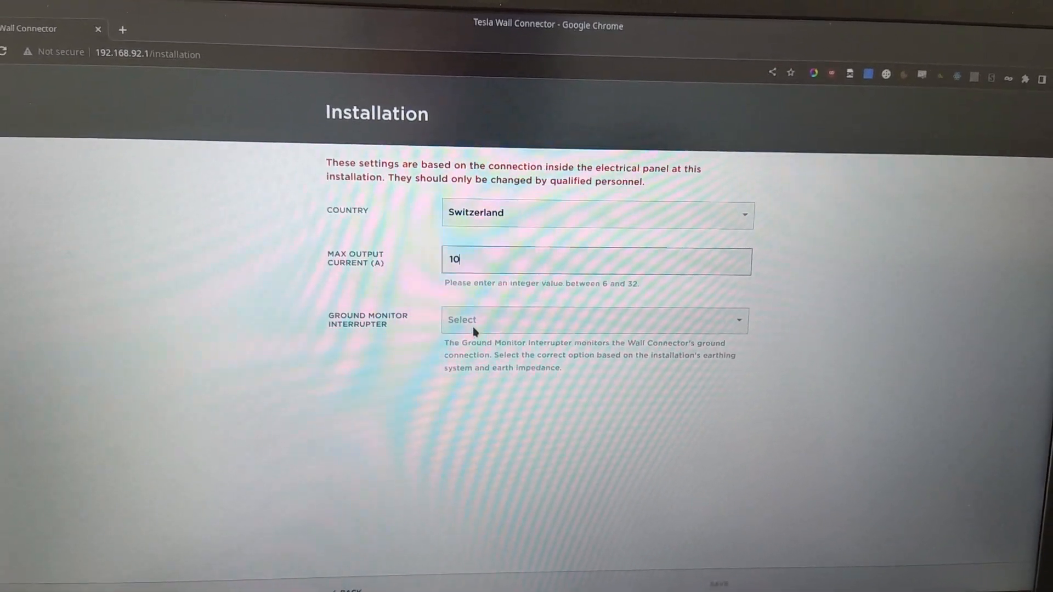
click(593, 320)
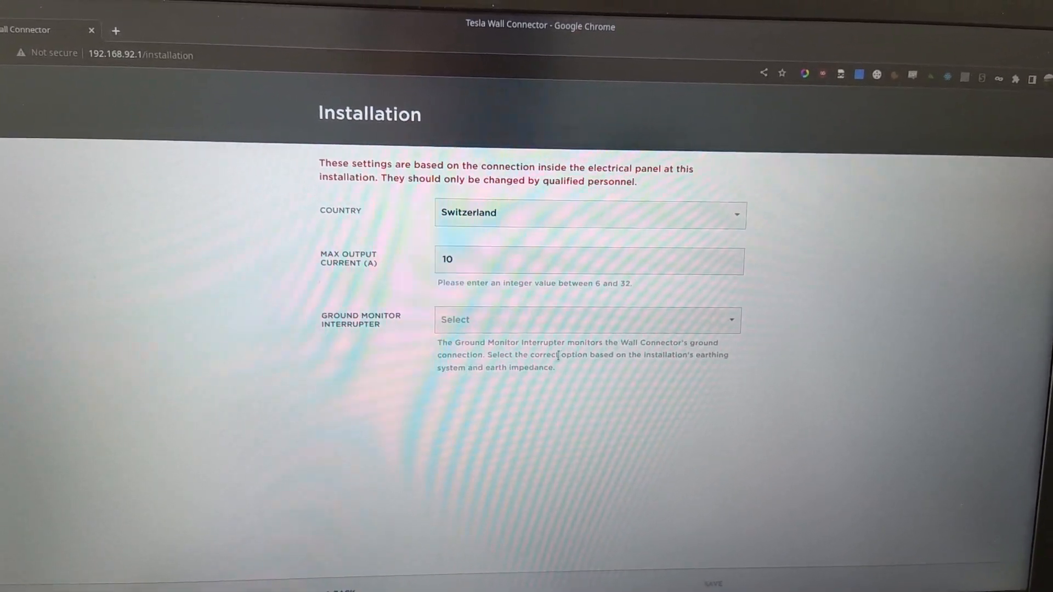
click(589, 319)
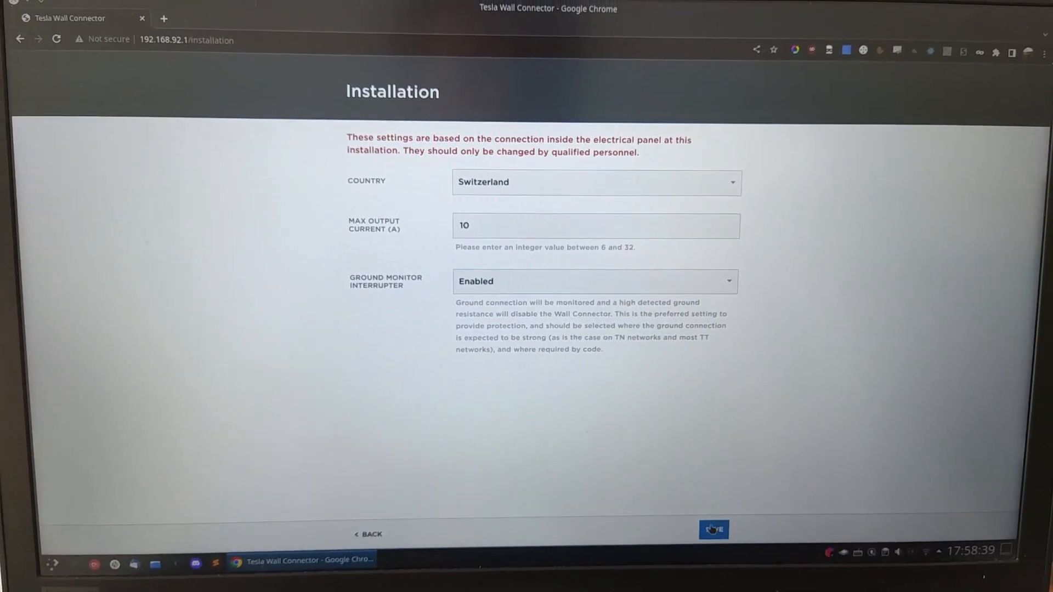
click(713, 530)
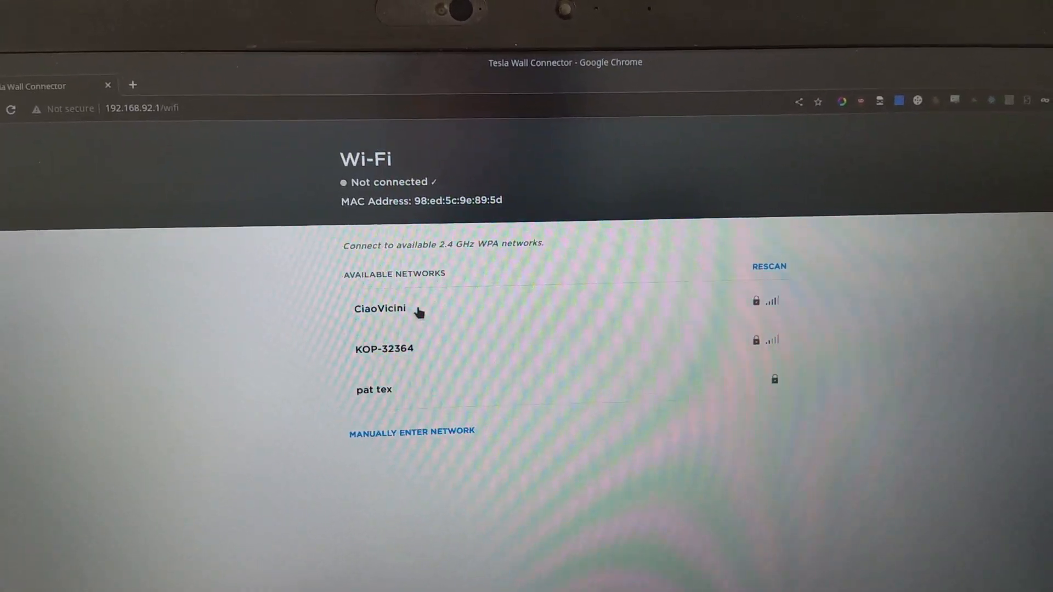
Select the CiaoVicini network and submit its Wi-Fi password.
click(379, 308)
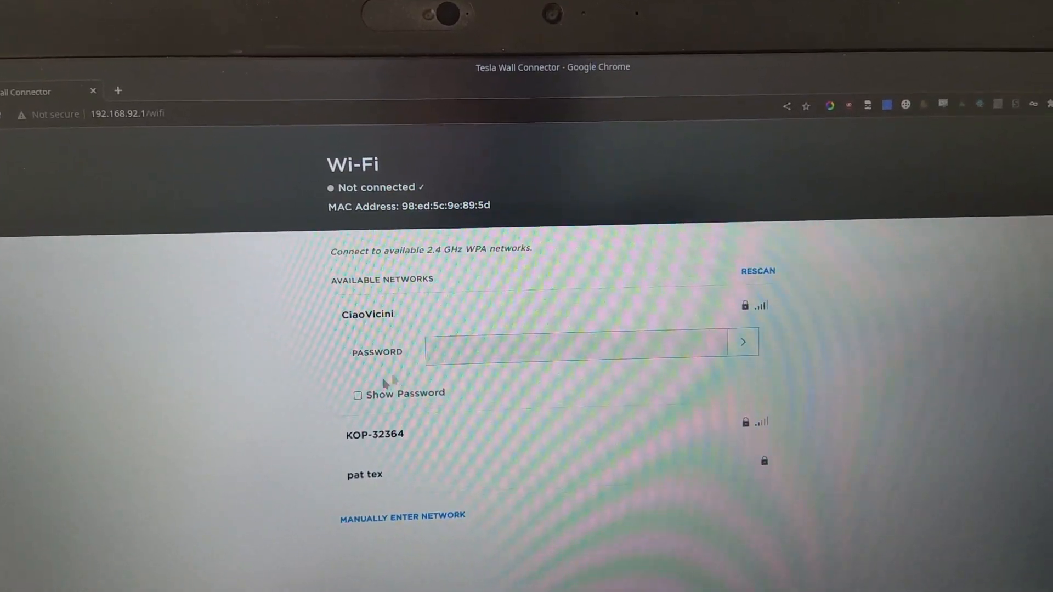
click(571, 377)
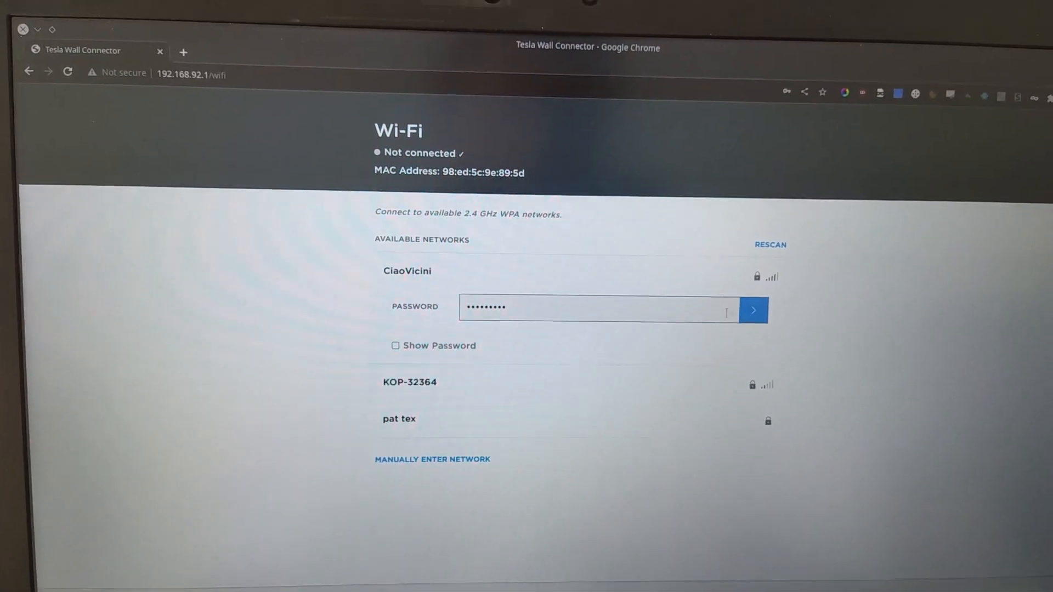
click(752, 309)
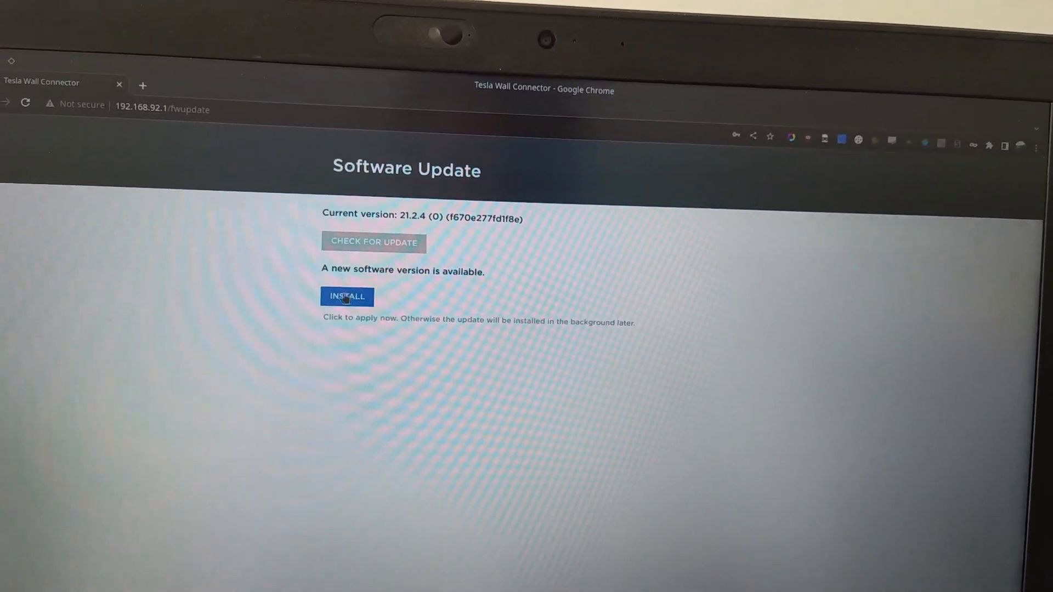
Install the available software update, bringing the connector to version 22.33.0.
click(346, 296)
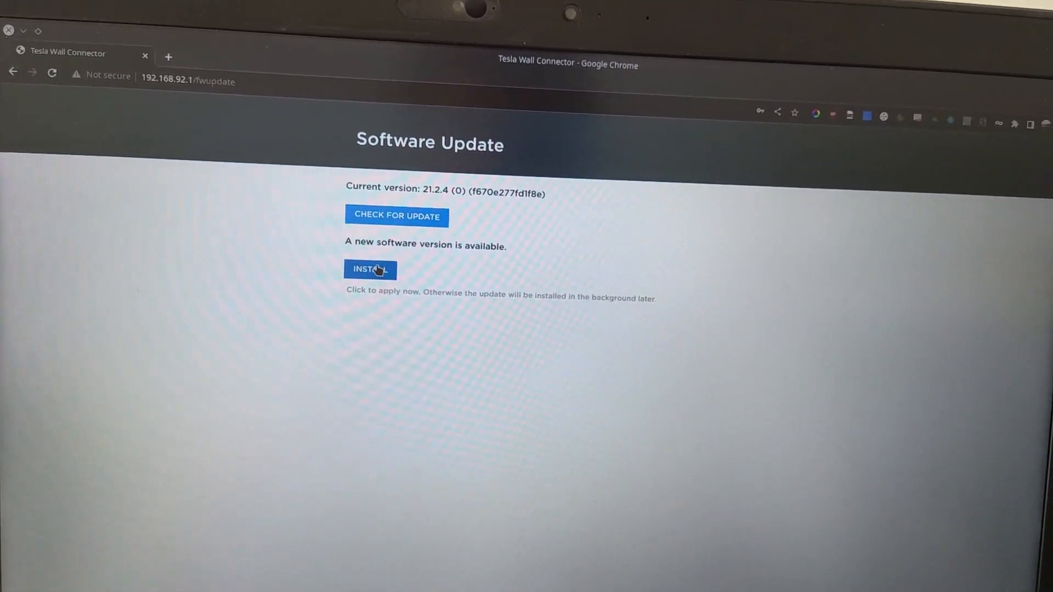
click(370, 269)
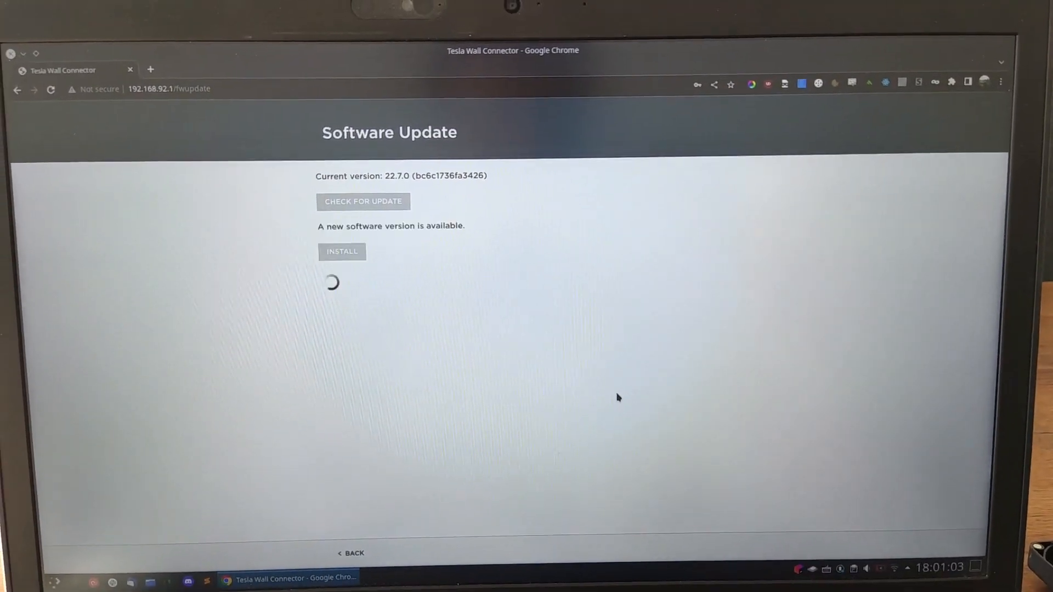
click(889, 562)
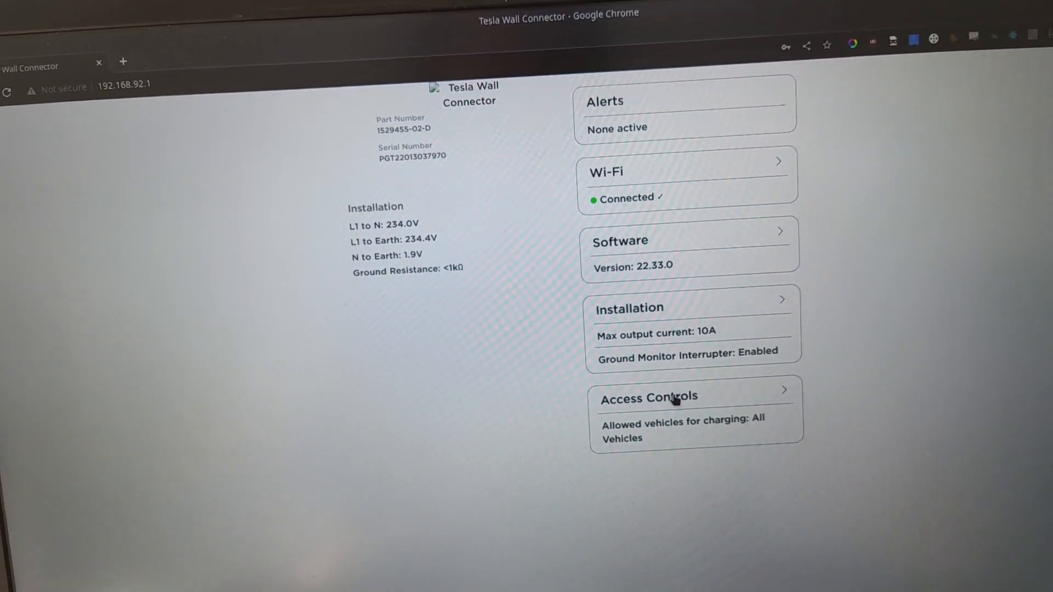
click(648, 397)
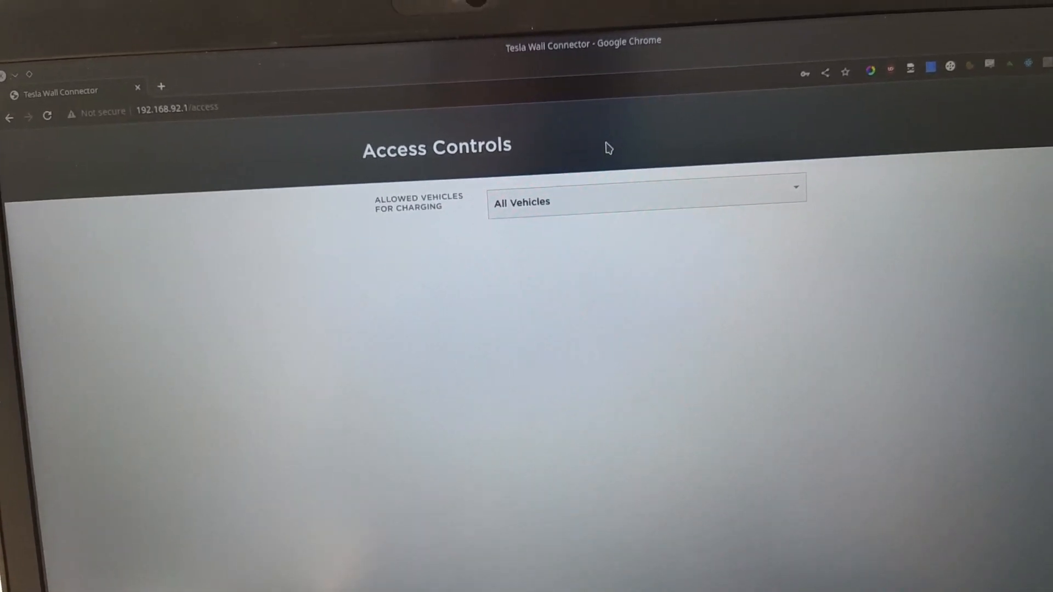
click(645, 188)
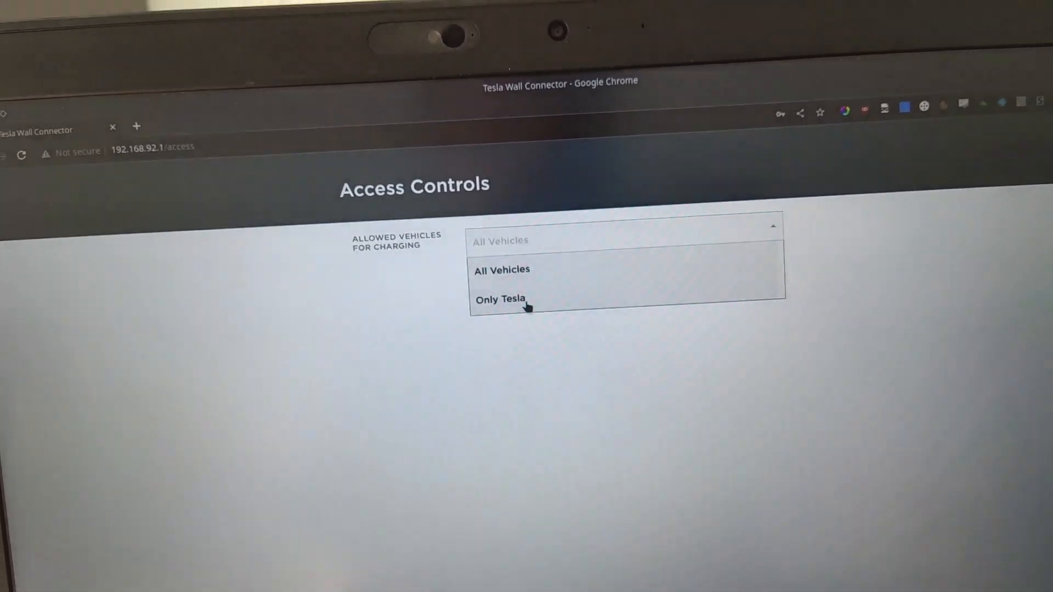
click(499, 299)
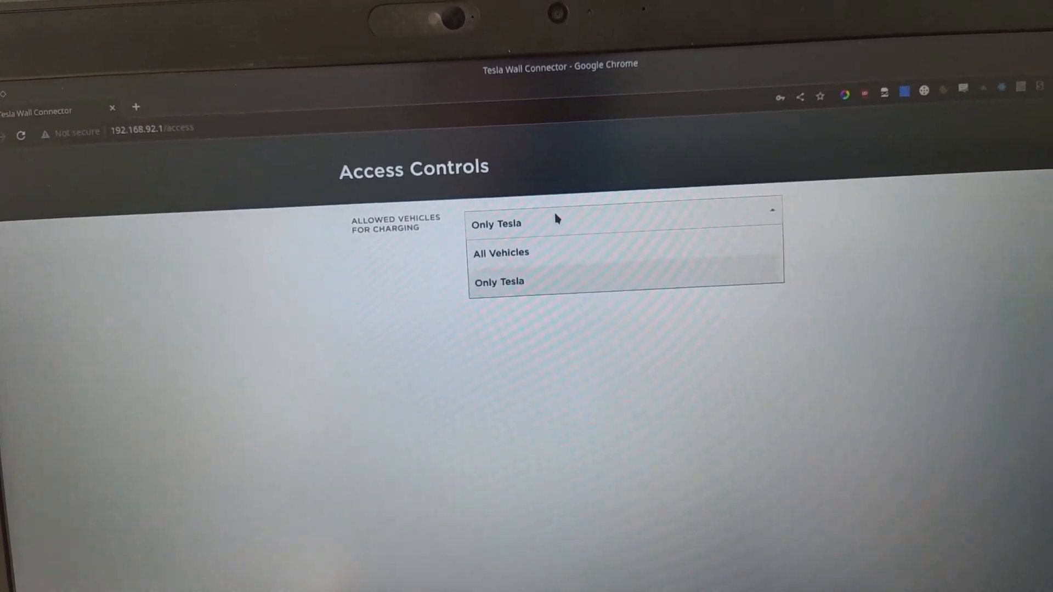
click(500, 252)
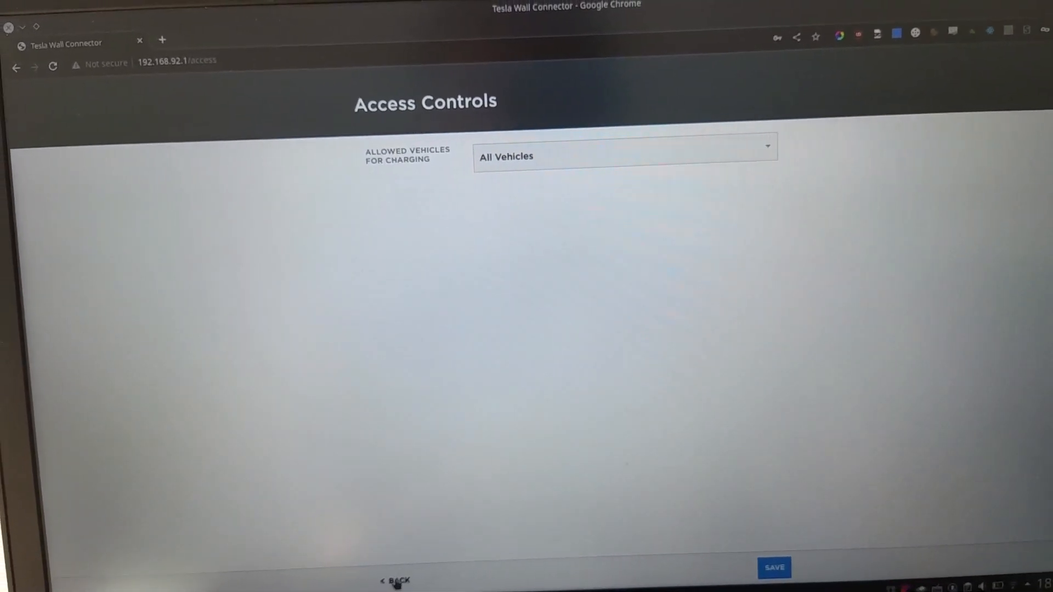
click(396, 580)
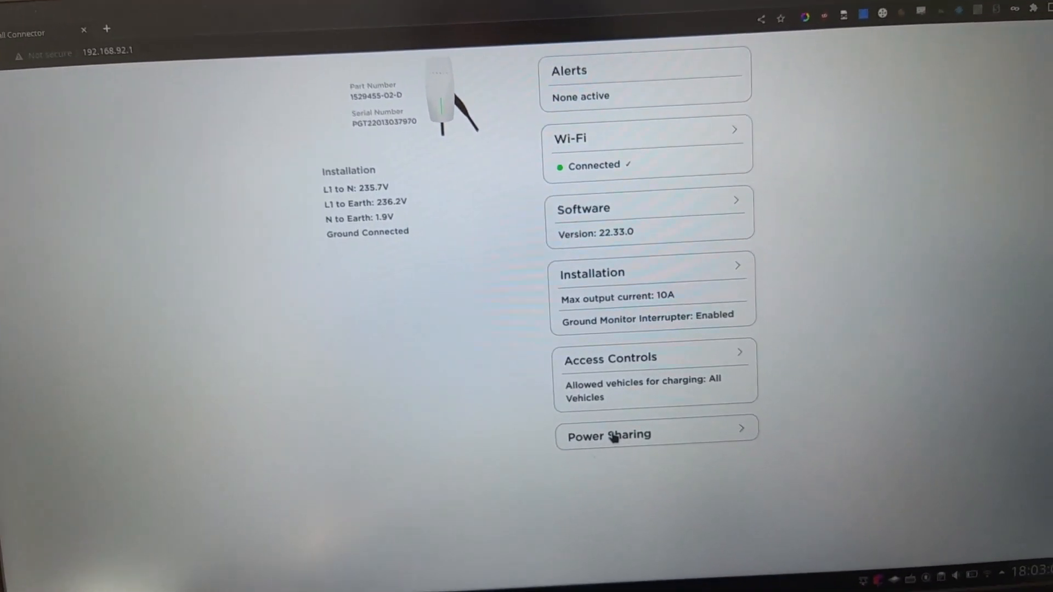
click(608, 435)
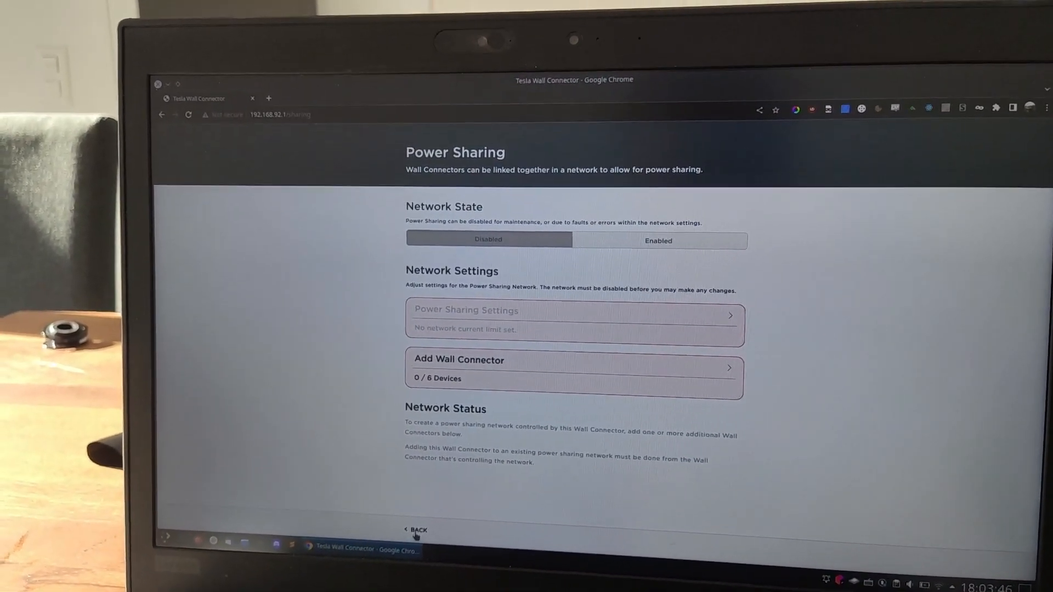
click(416, 530)
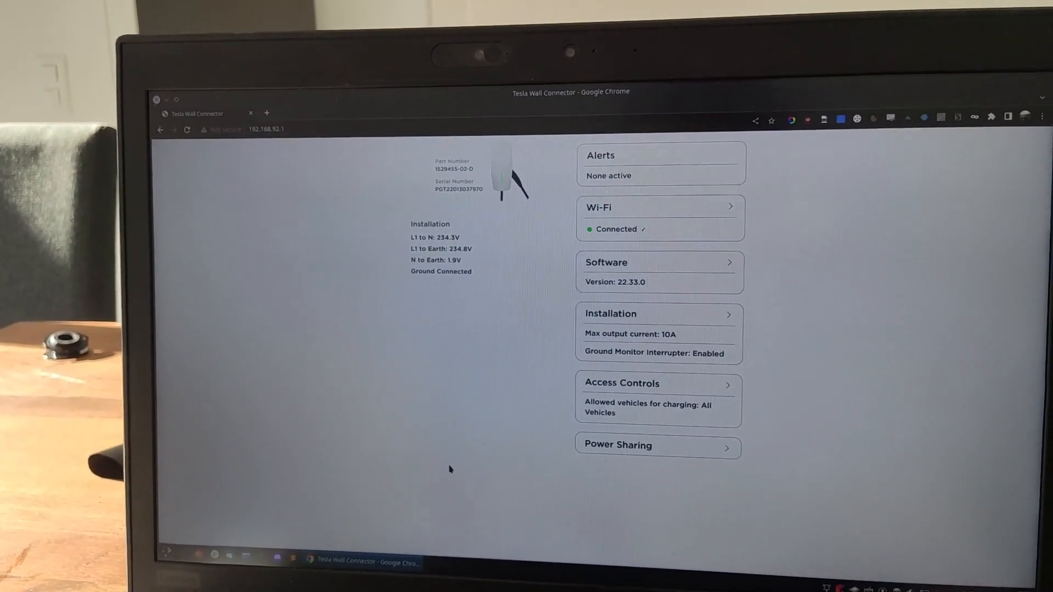